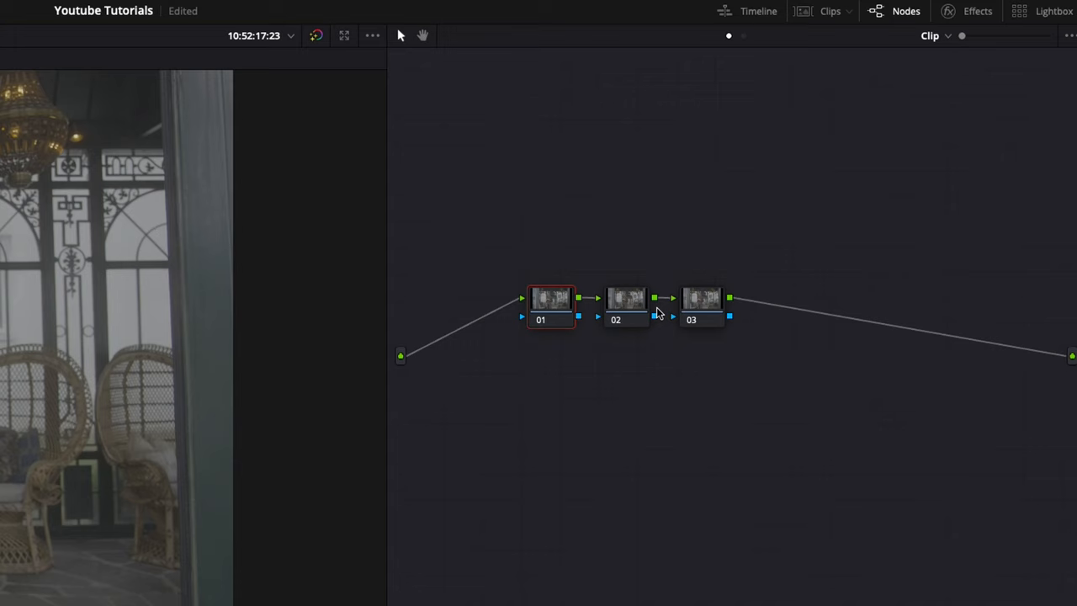
pyautogui.moveTo(706, 306)
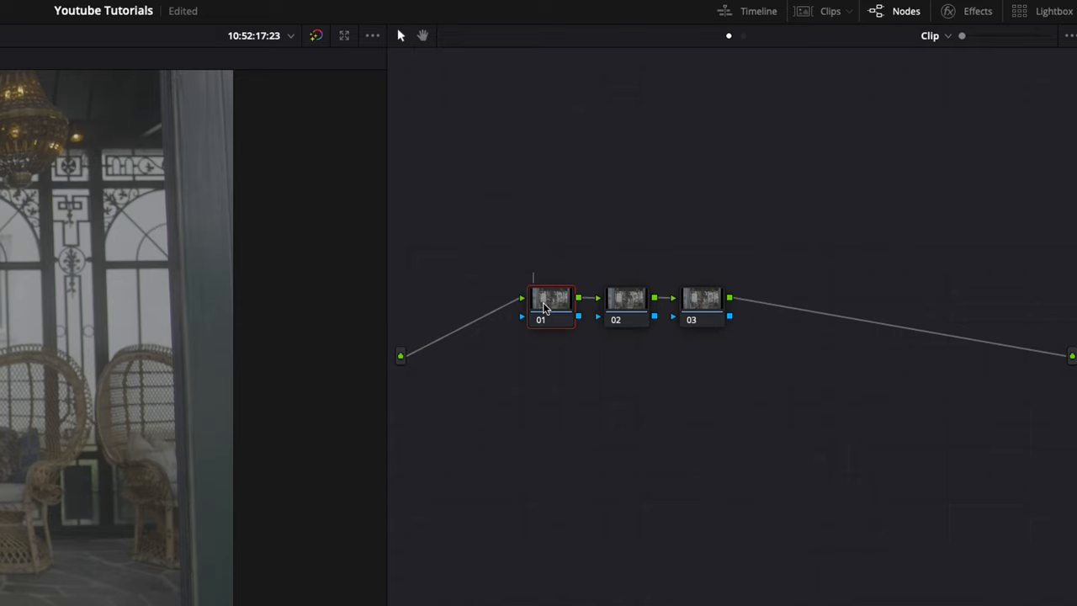
# Step: Select the first serial node to begin labelling it WB
pyautogui.click(625, 299)
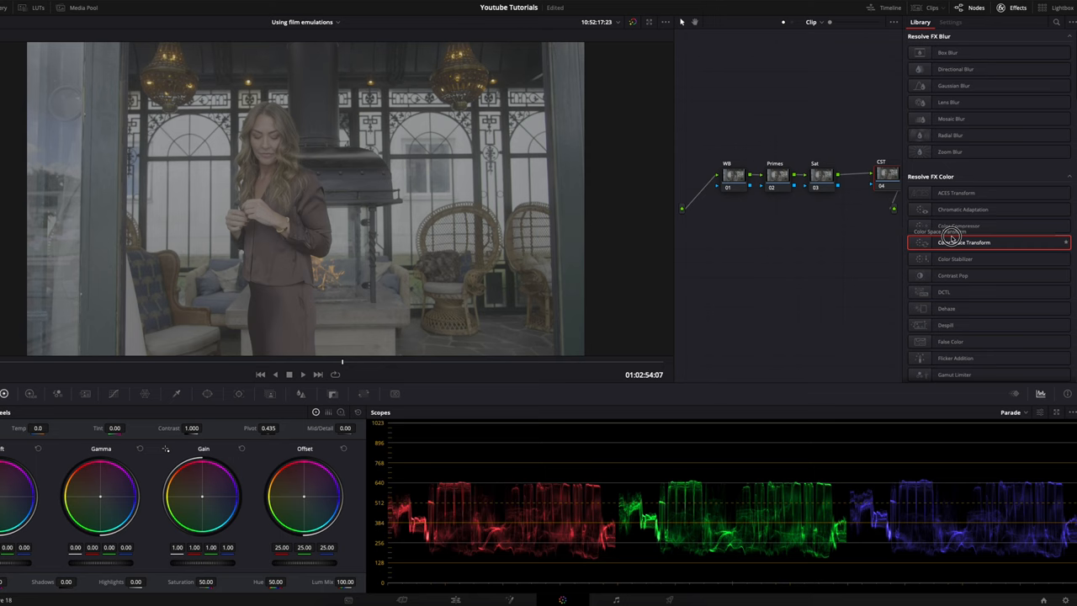
# Step: Choose the Color Space Transform effect for the CST node
pyautogui.click(948, 21)
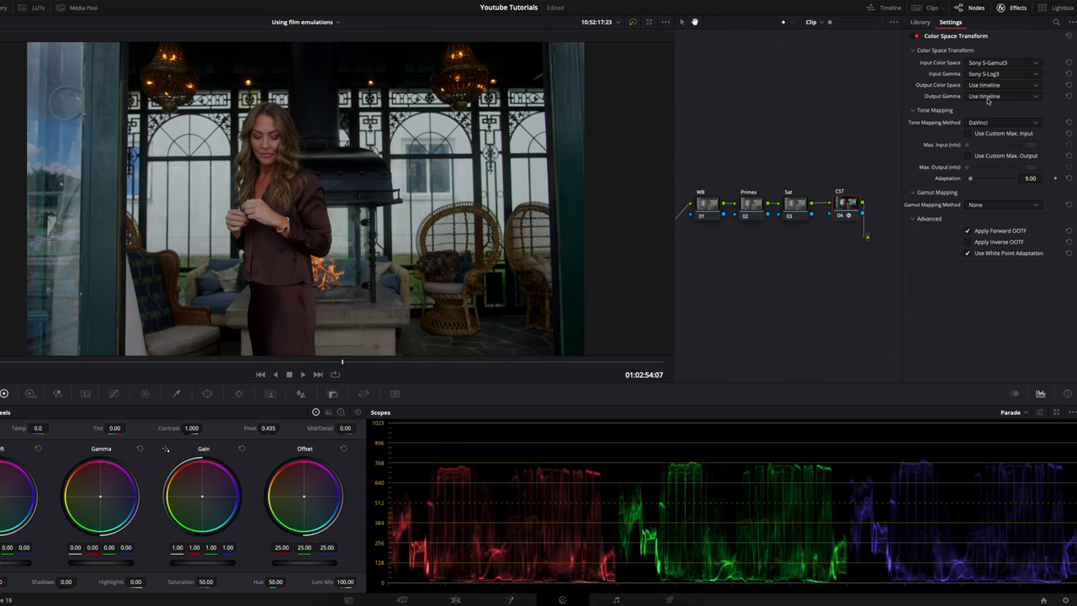
# Step: Set the transform's input to Sony S-Gamut3 / S-Log3 with timeline output
pyautogui.click(1001, 95)
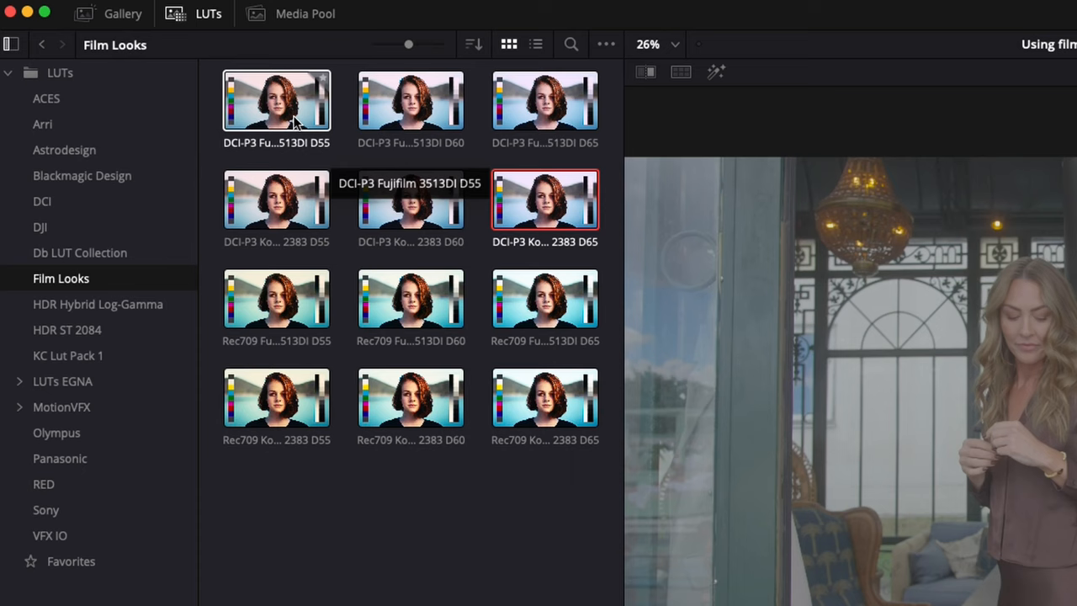
# Step: Preview a Film Looks LUT on the new film emulation node
pyautogui.click(276, 101)
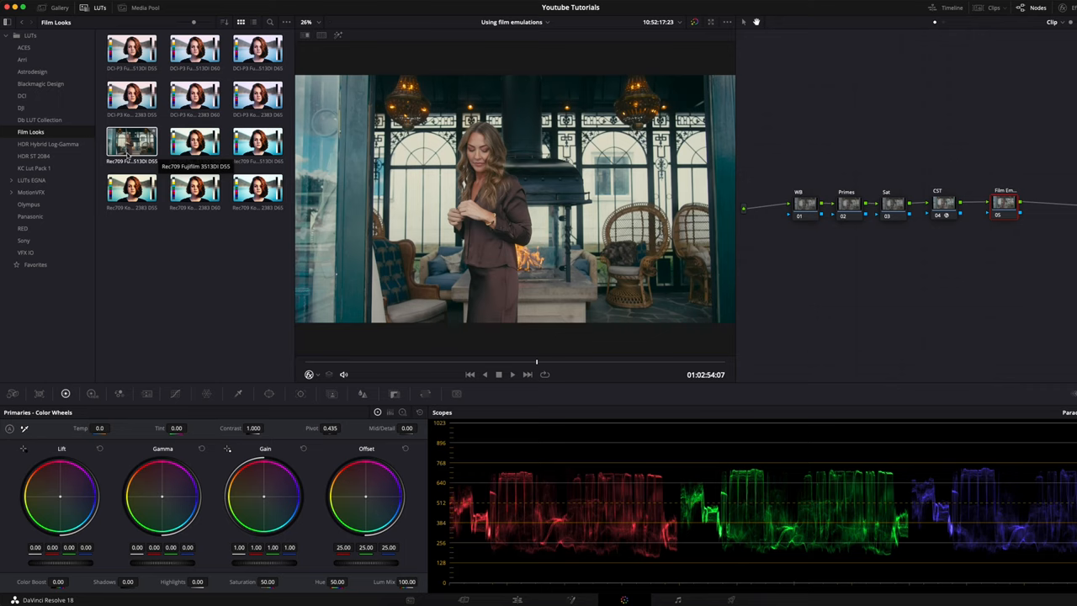
# Step: Apply the Rec709 Kodak 2383 D65 LUT to the film emulation node
pyautogui.rightClick(131, 188)
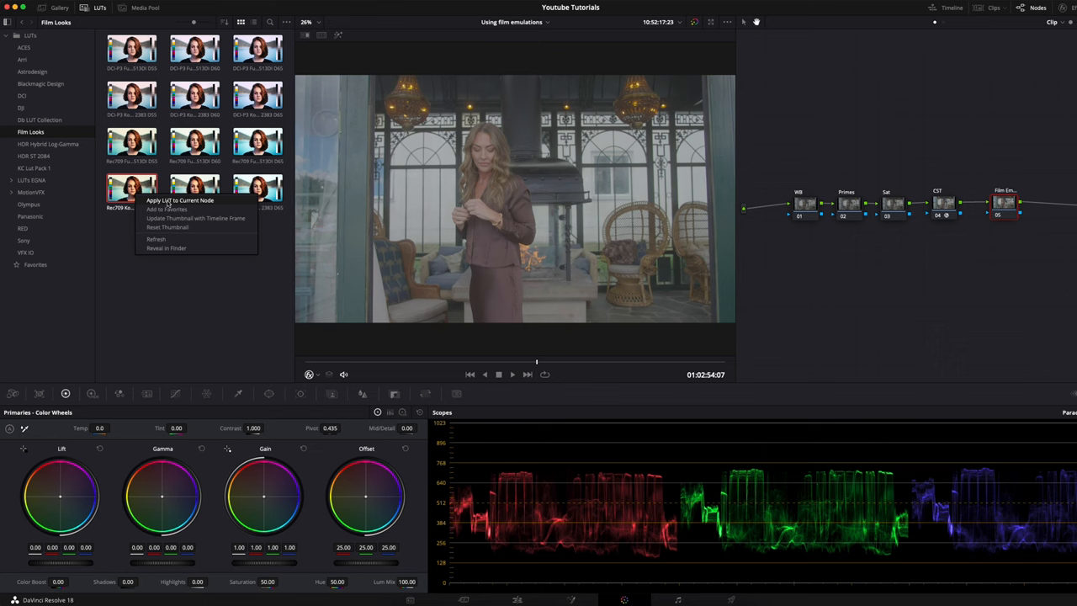
pyautogui.click(180, 200)
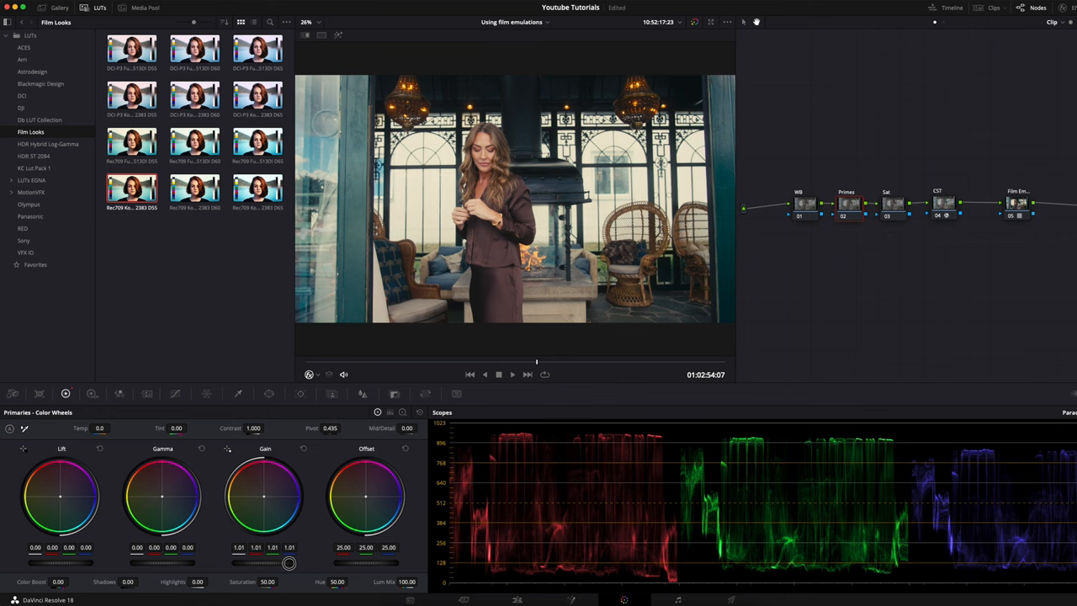
# Step: Raise the Primes node's gain to about 1.06 to brighten the highlights
pyautogui.moveTo(287, 562); pyautogui.dragTo(272, 562)
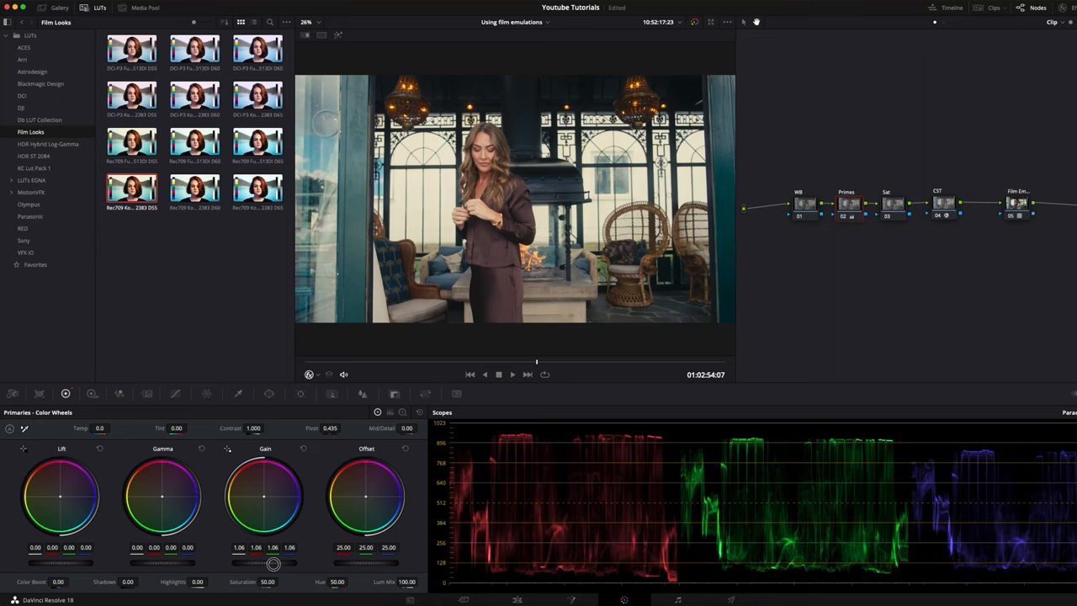
pyautogui.moveTo(273, 562); pyautogui.dragTo(290, 561)
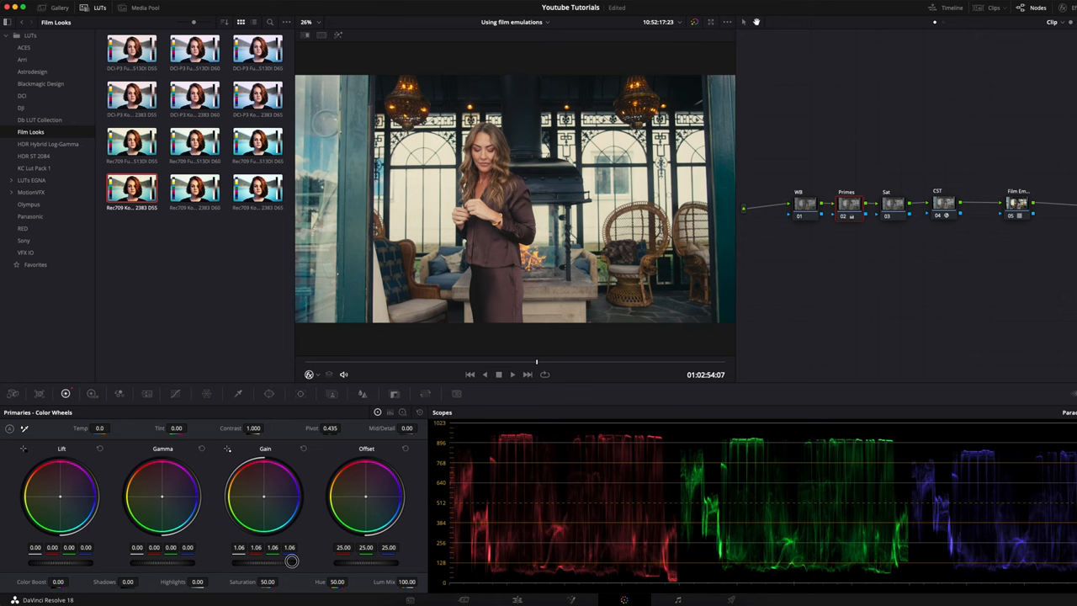